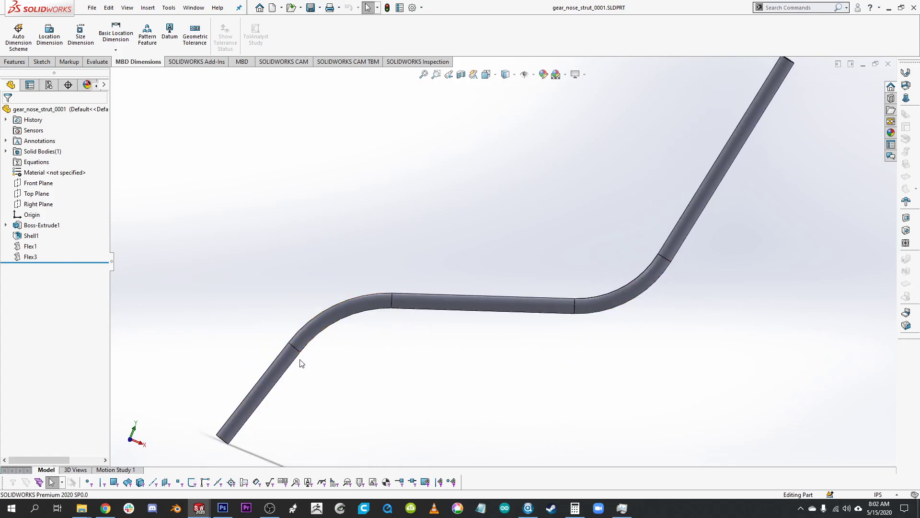
mouse_move(558, 249)
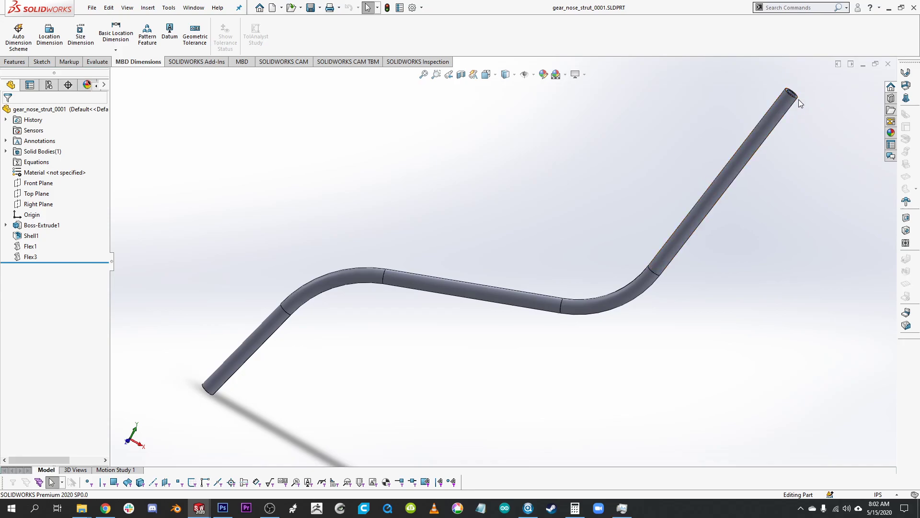
mouse_move(778, 171)
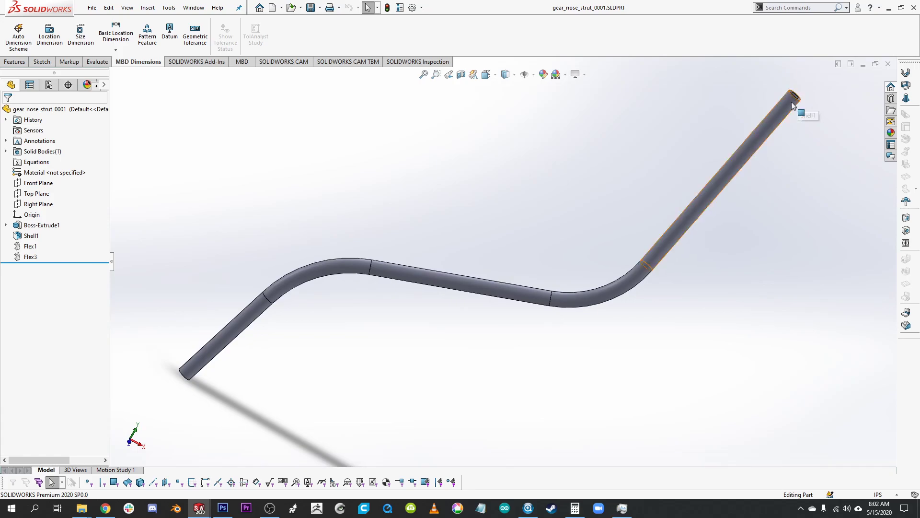
mouse_move(736, 205)
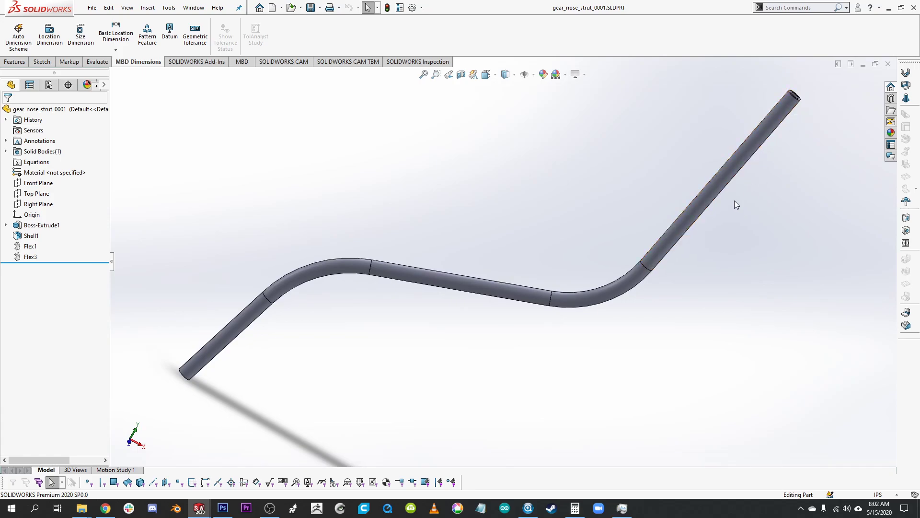
mouse_move(260, 345)
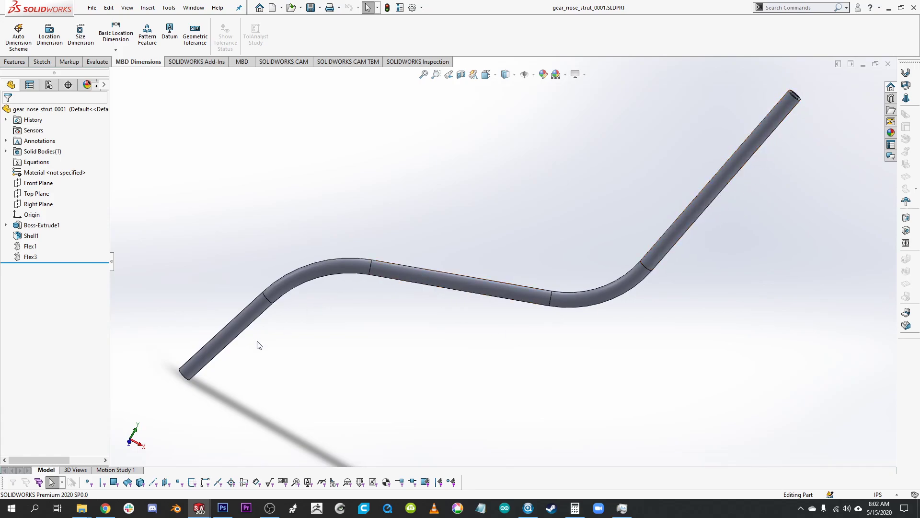
mouse_move(219, 373)
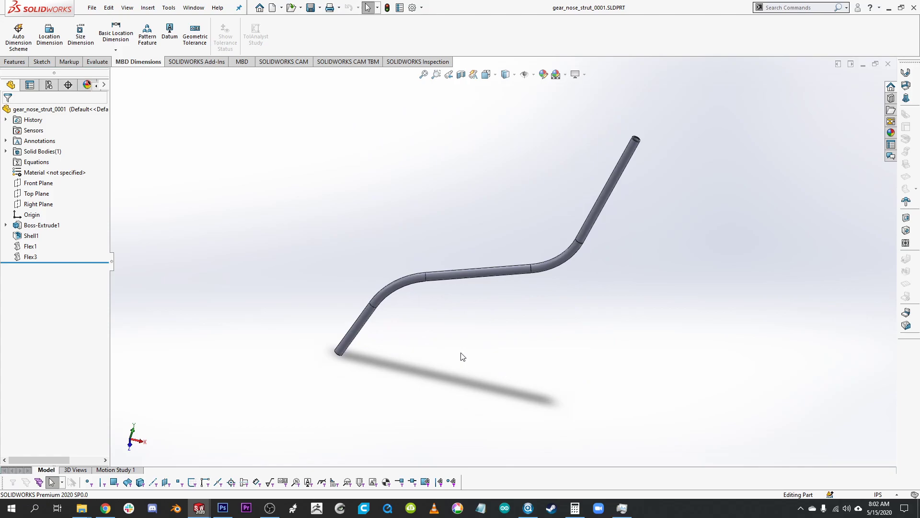
mouse_move(410, 326)
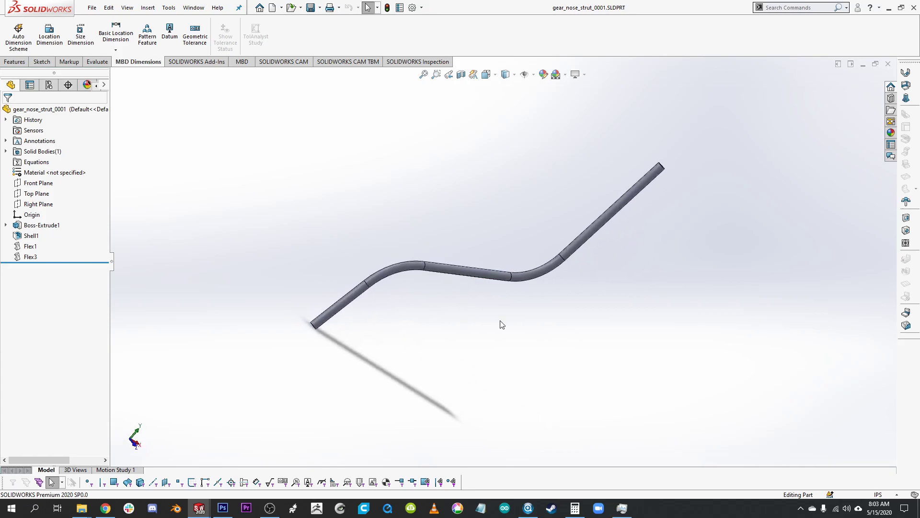
mouse_move(179, 238)
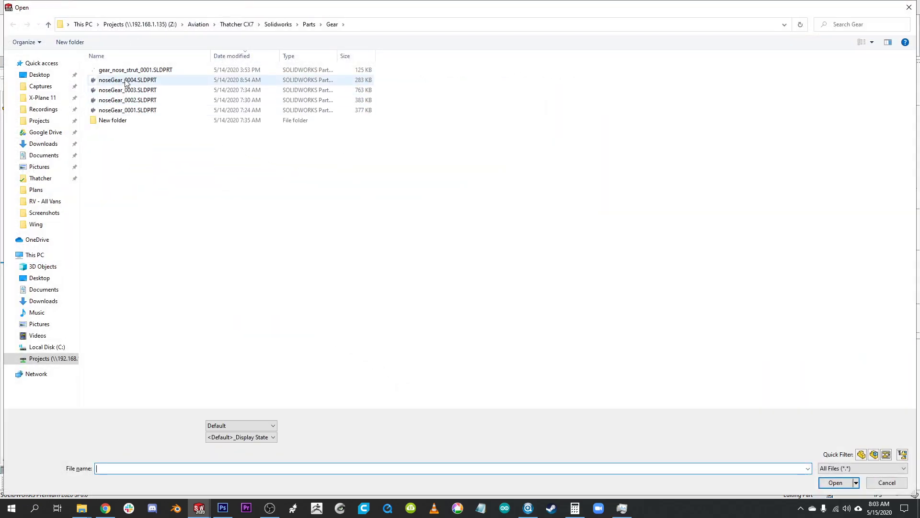
Open the nose gear mount fitting part noseGear_0004.SLDPRT from the File > Open dialog.
double_click(128, 80)
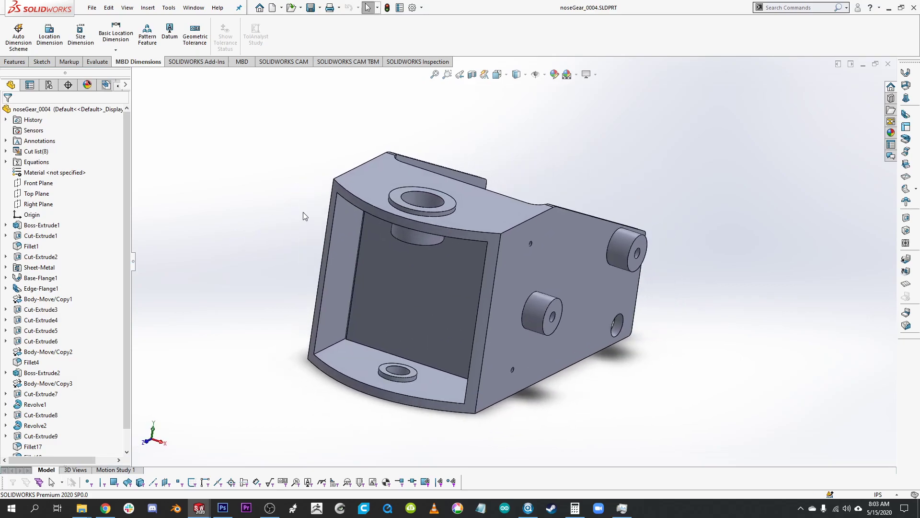
left_click(425, 201)
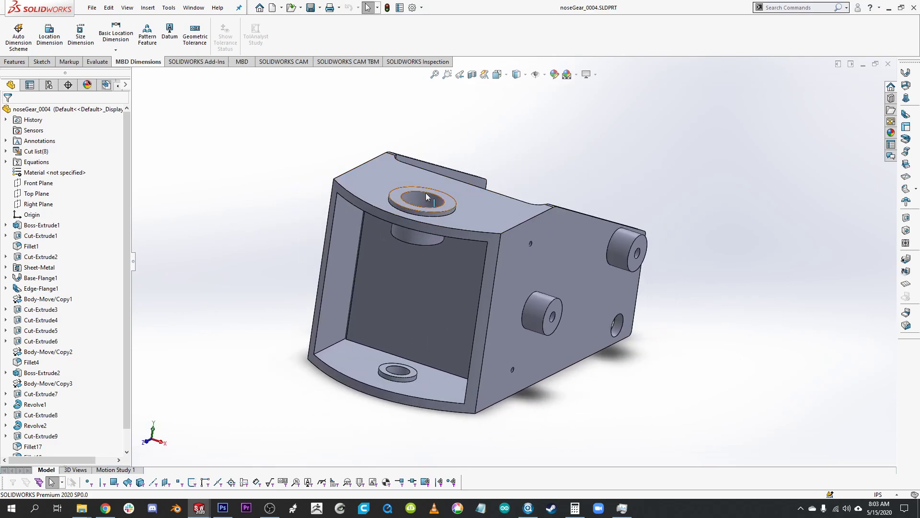
left_click(414, 370)
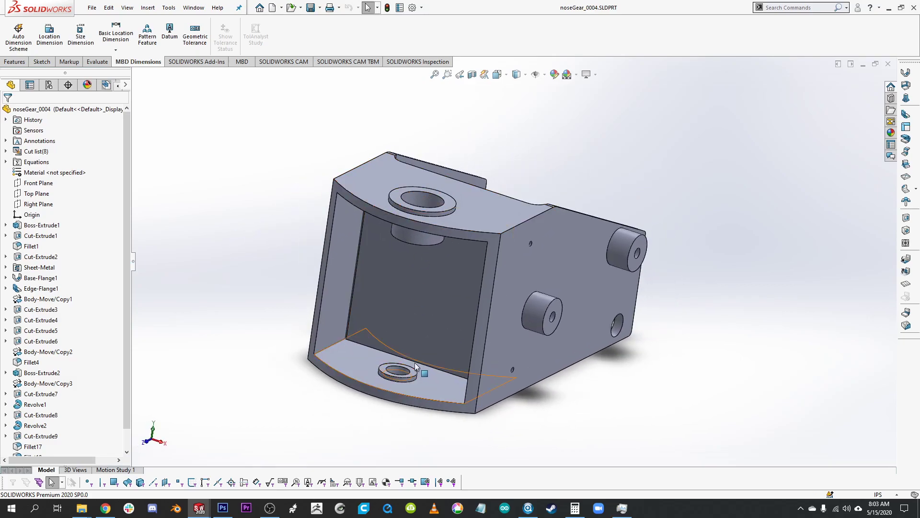
left_click(417, 421)
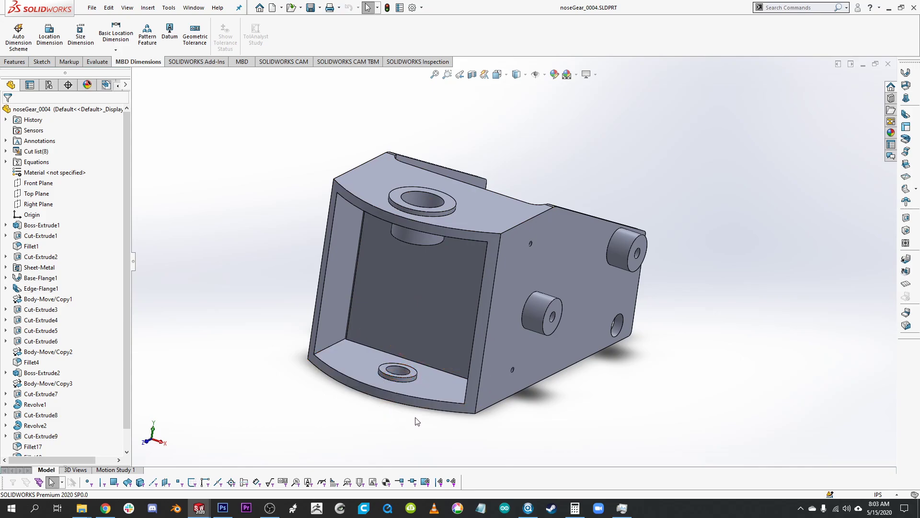
mouse_move(393, 419)
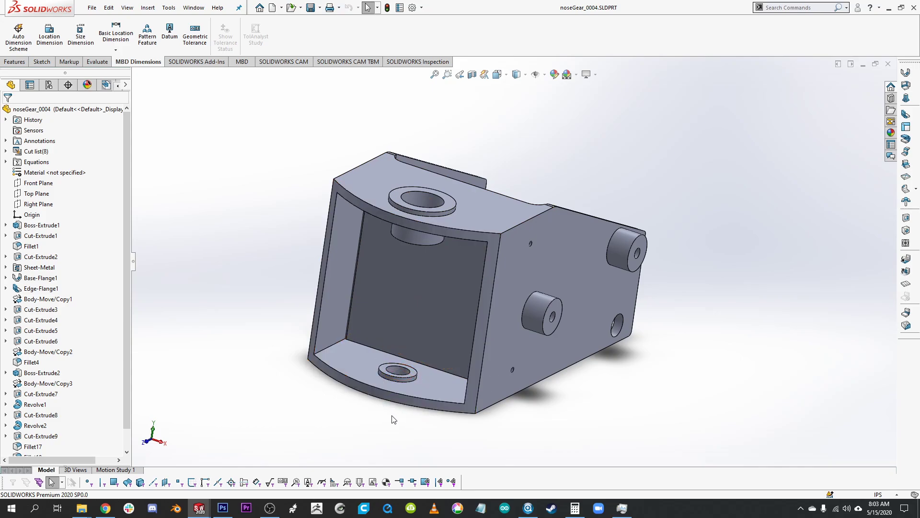
left_click(412, 358)
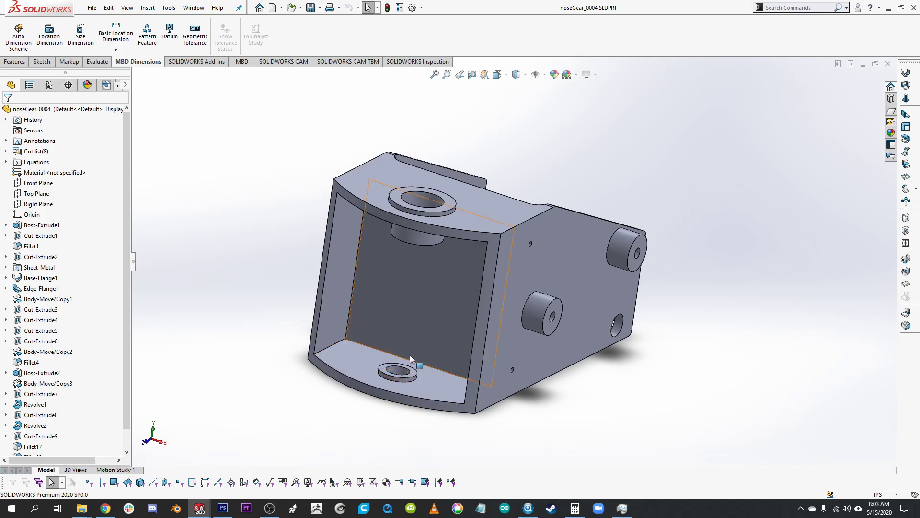